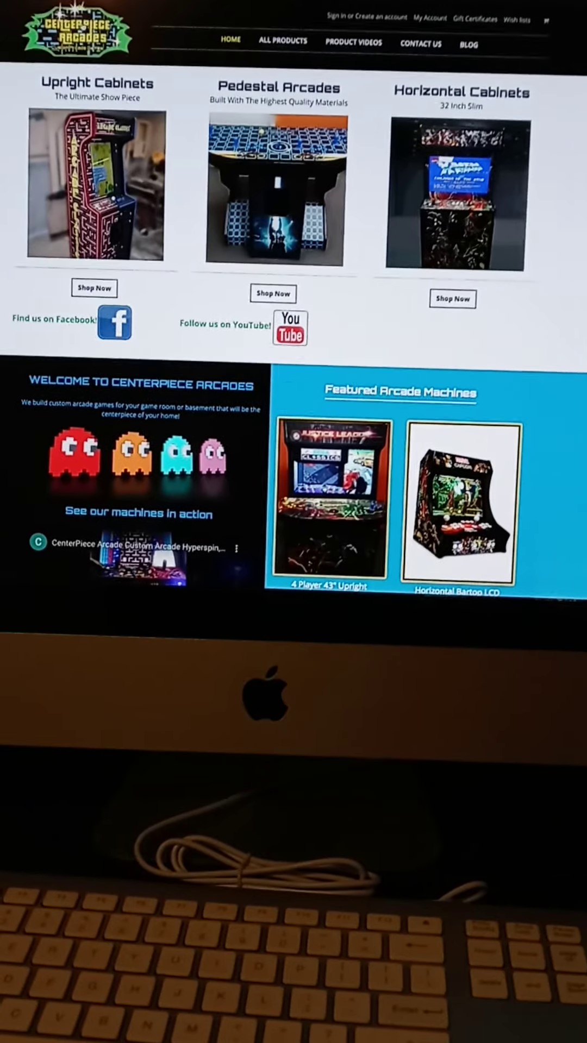
- Browse down the product grid and go to the 4 Player 43" Upright page
scroll(down, 3)
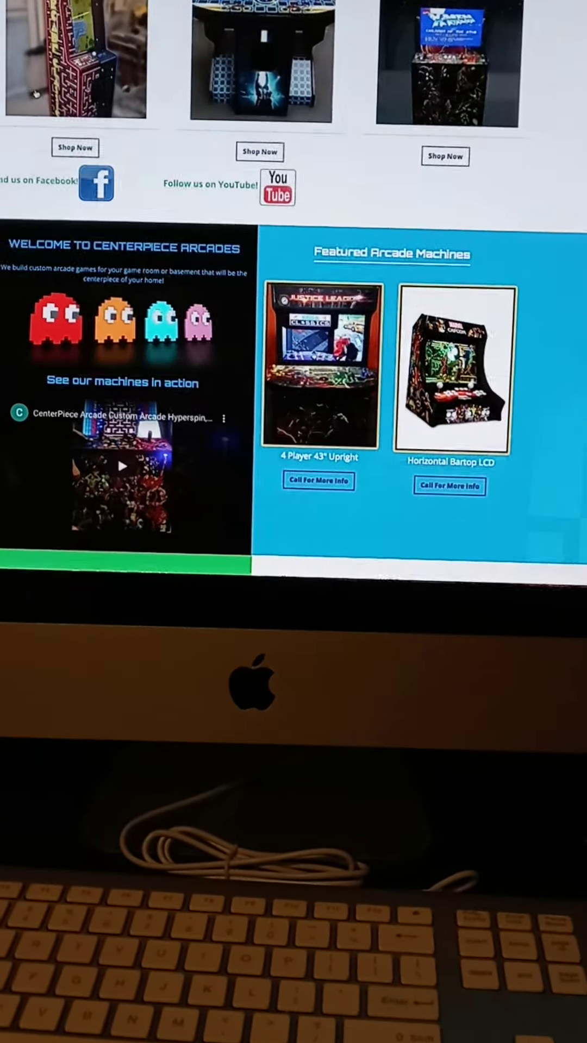
scroll(down, 3)
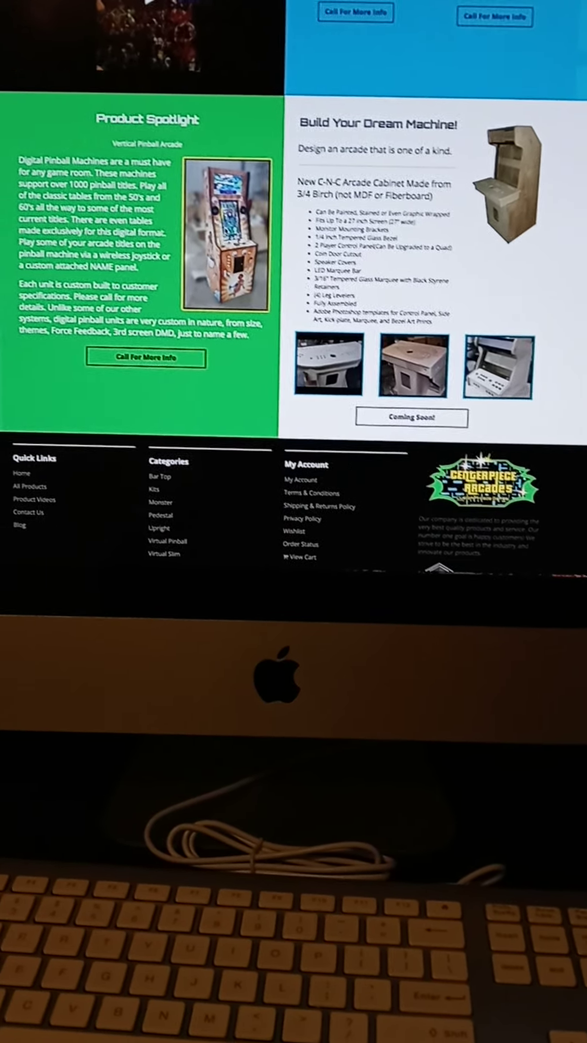
scroll(down, 3)
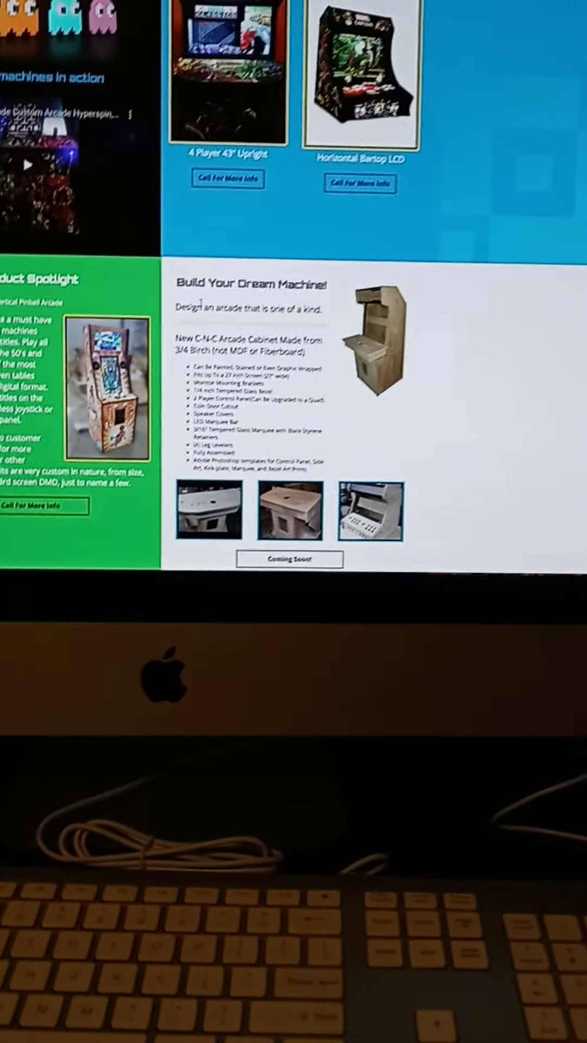
scroll(down, 3)
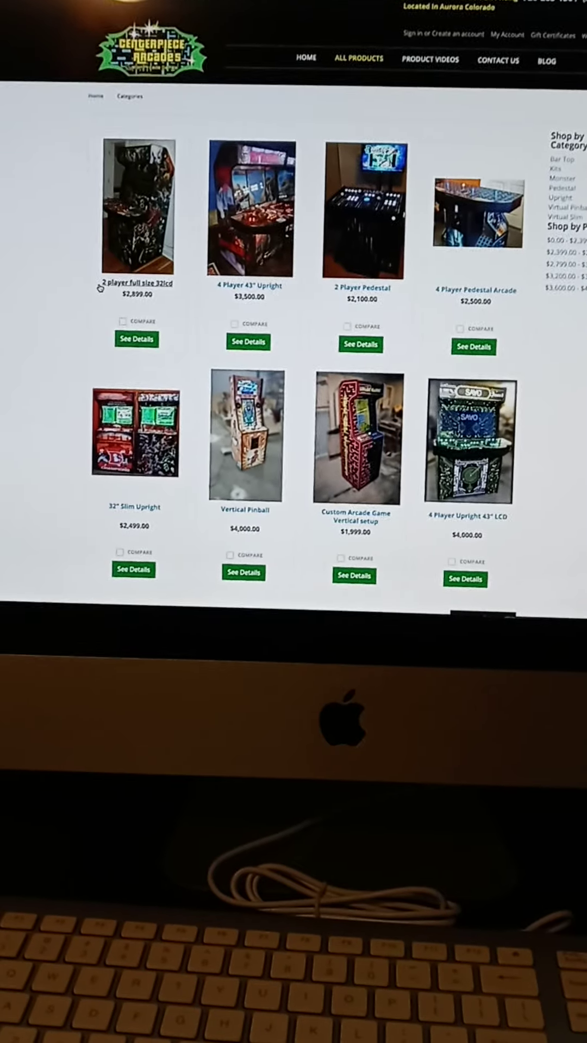
scroll(down, 3)
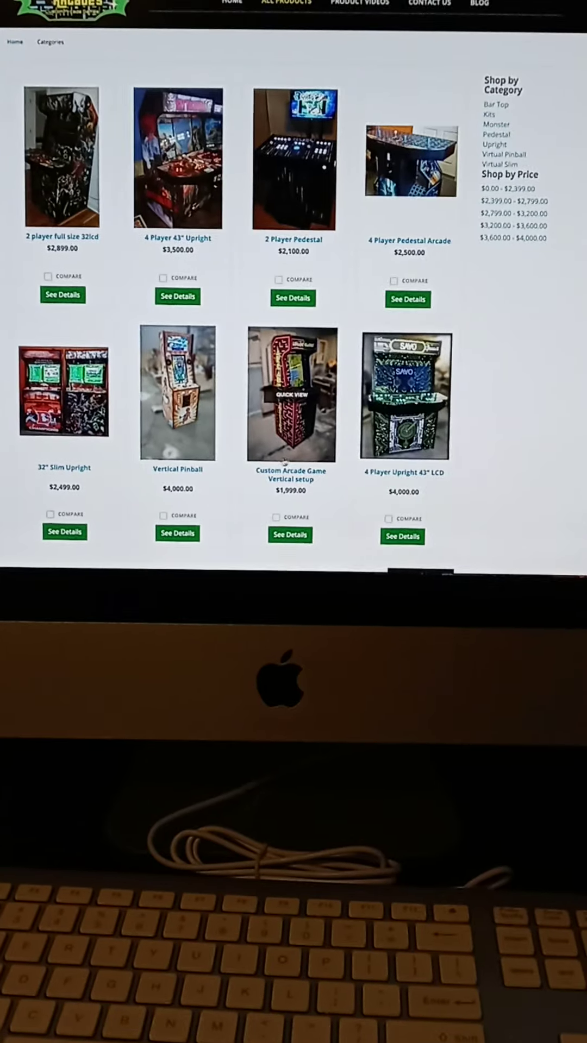
click(290, 398)
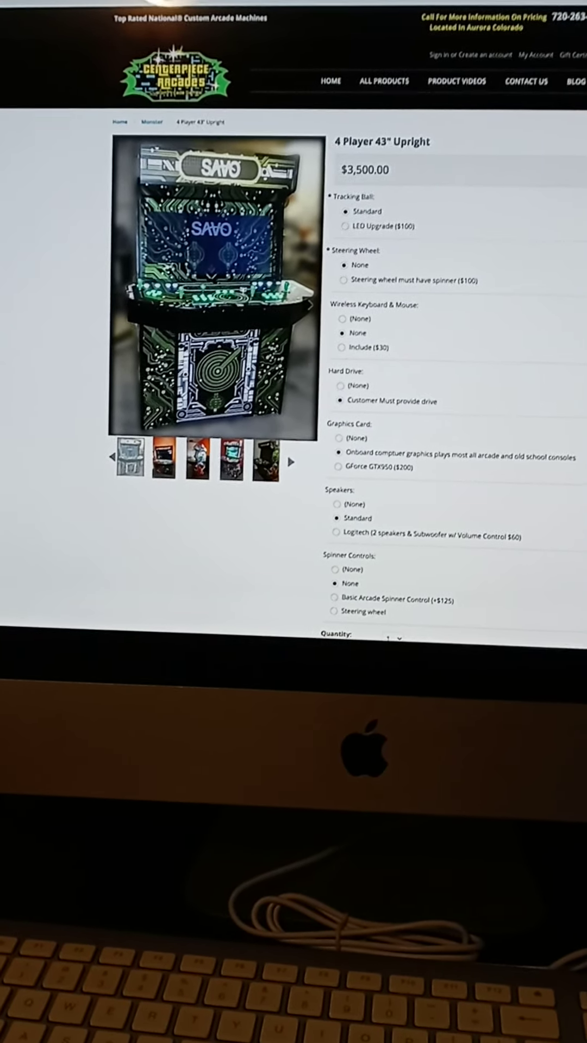
- Scroll the 4 Player 43" Upright page toward its Justice League cabinet photos
scroll(down, 3)
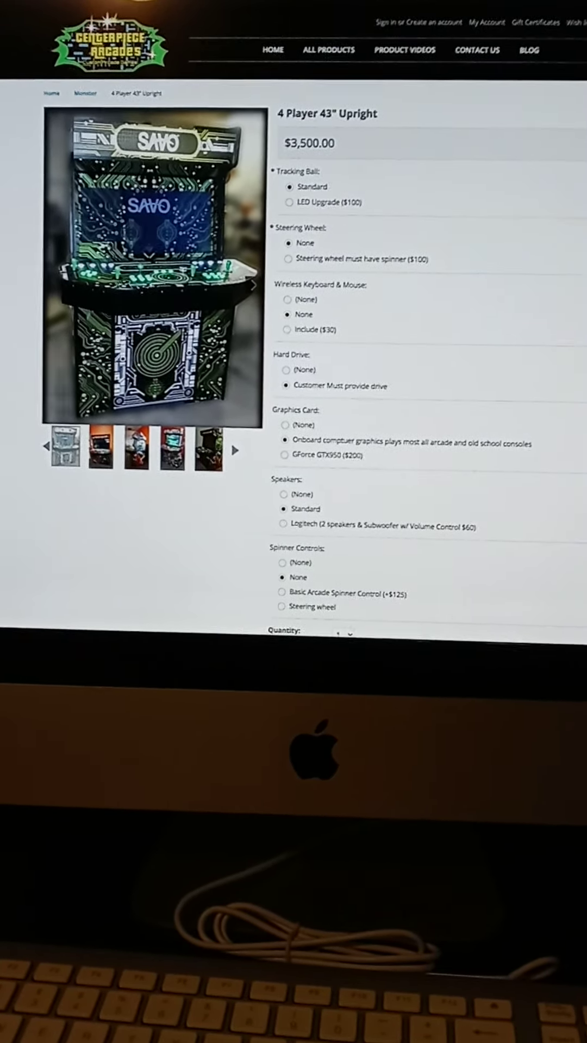
scroll(down, 3)
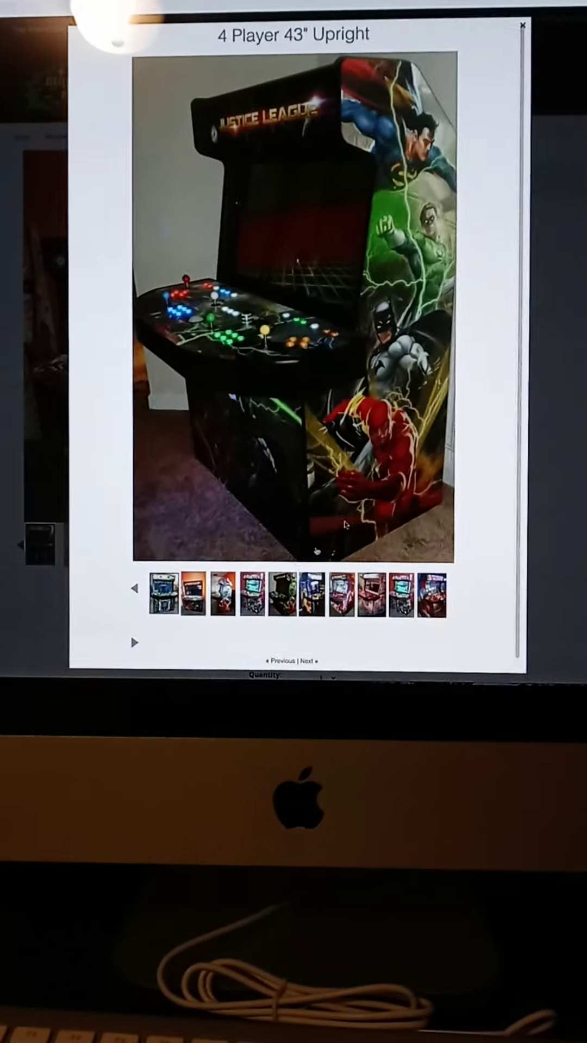
- Close the enlarged gallery and restore the SAVO cabinet as the main photo
click(525, 25)
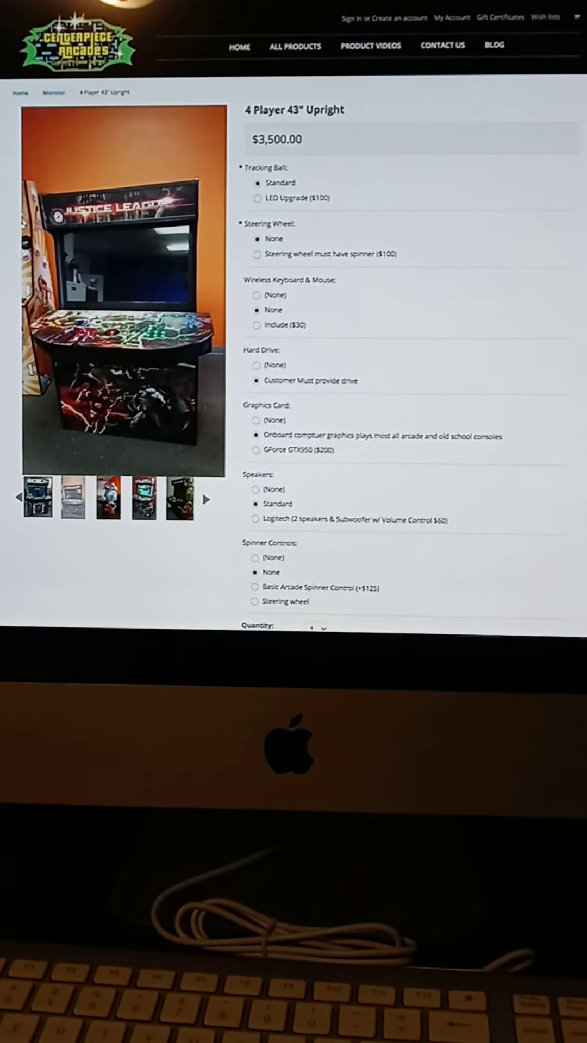
click(294, 46)
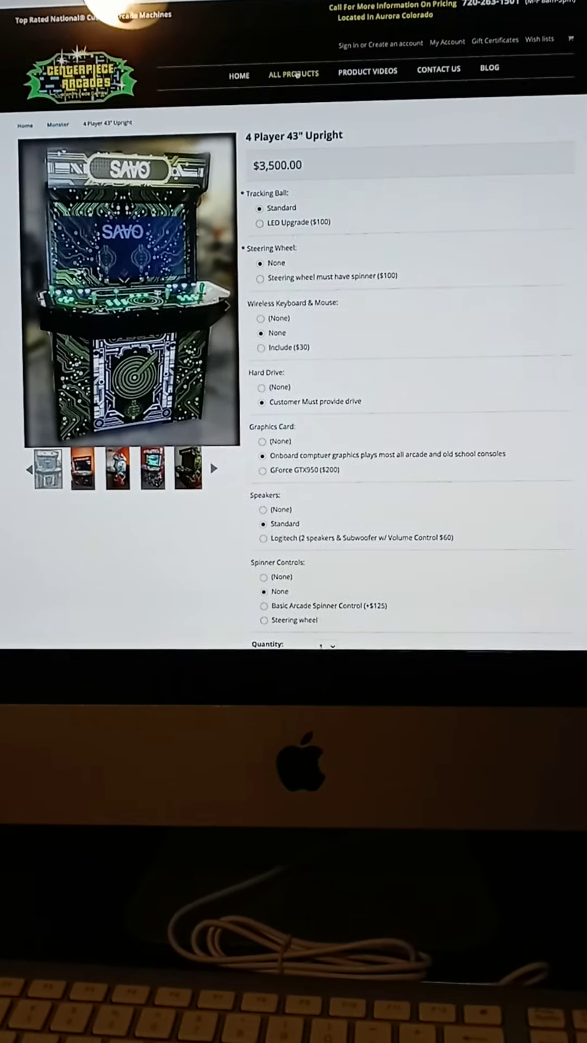
- Return to All Products and go to the 4 Player Pedestal Arcade page
click(294, 70)
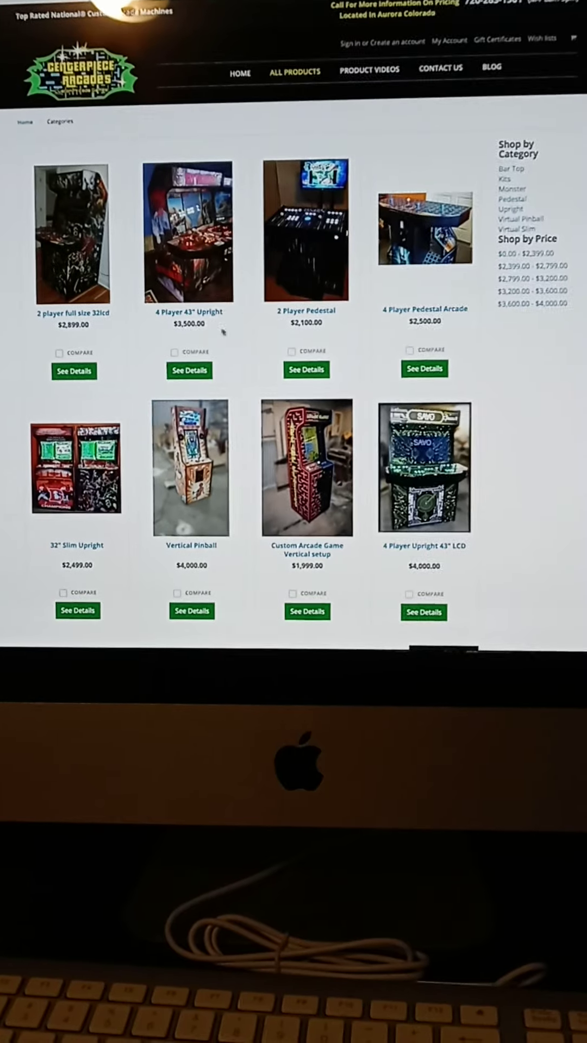
scroll(down, 3)
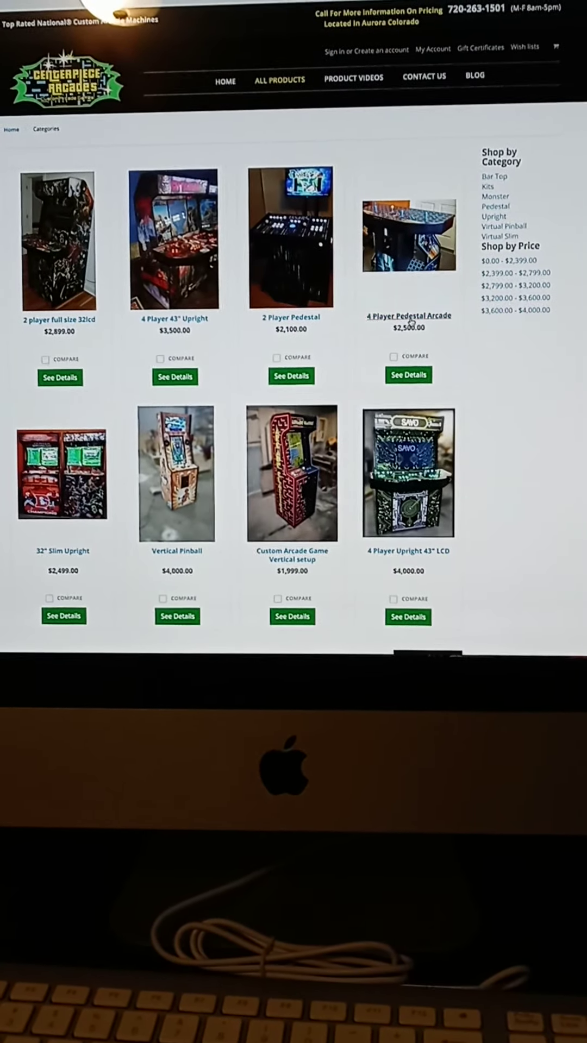
click(408, 315)
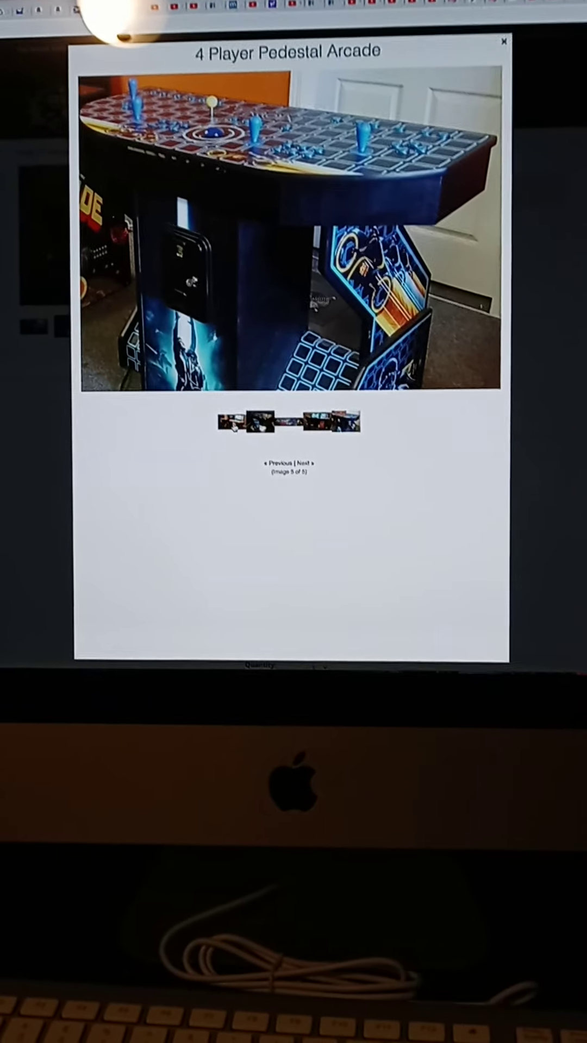
- View the previous pedestal photo (image 4 of 5), then close the gallery
click(261, 442)
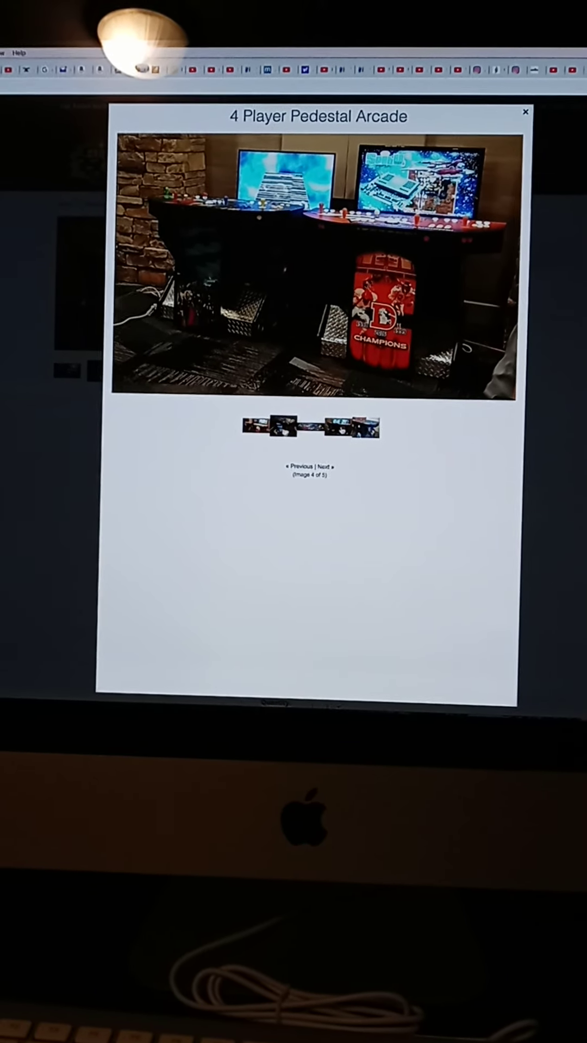
click(321, 466)
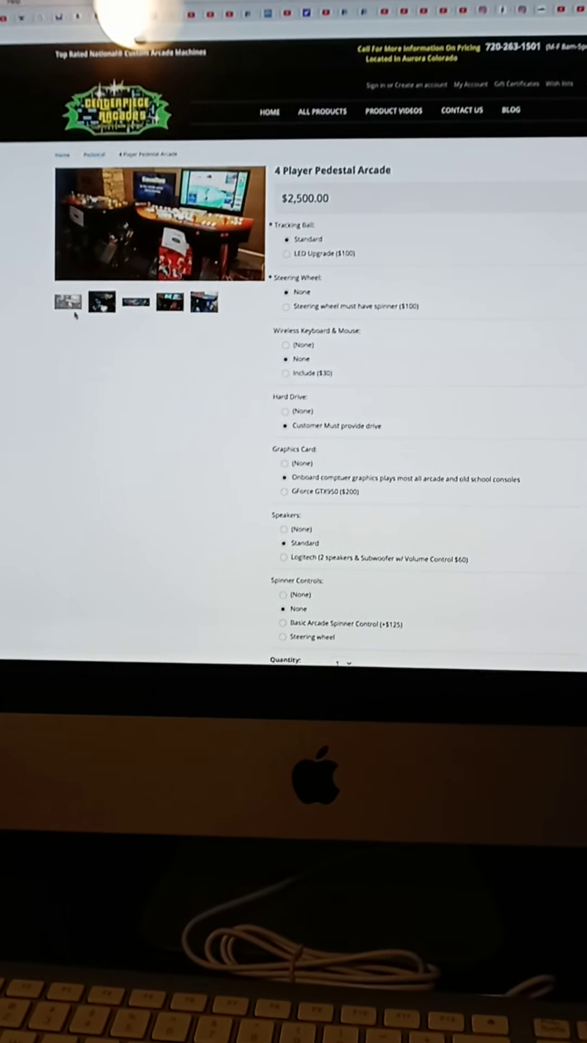
- Enlarge the Tron pedestal photo, close the gallery and scroll the product options
click(101, 303)
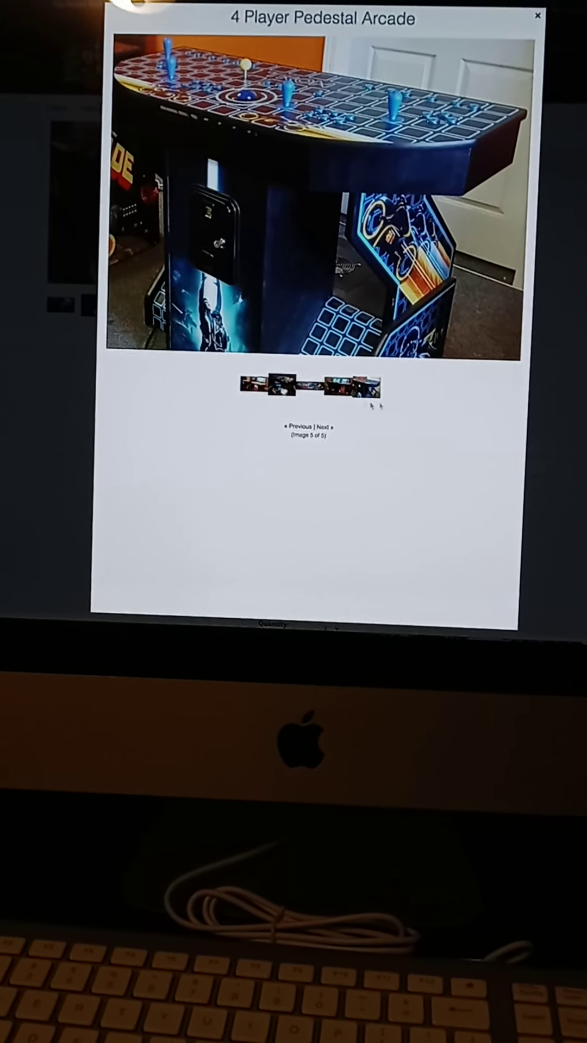
click(537, 14)
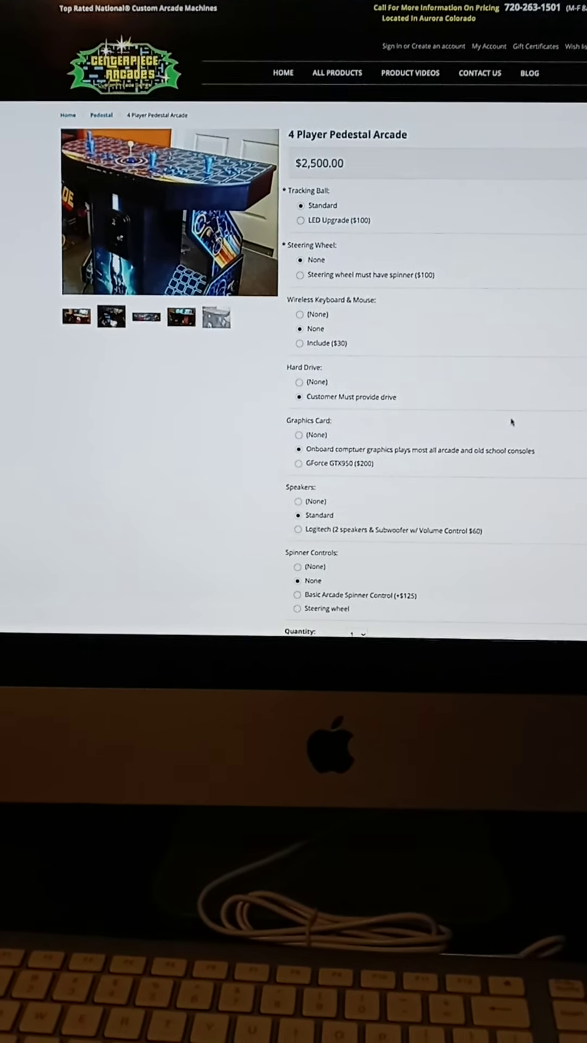
scroll(down, 3)
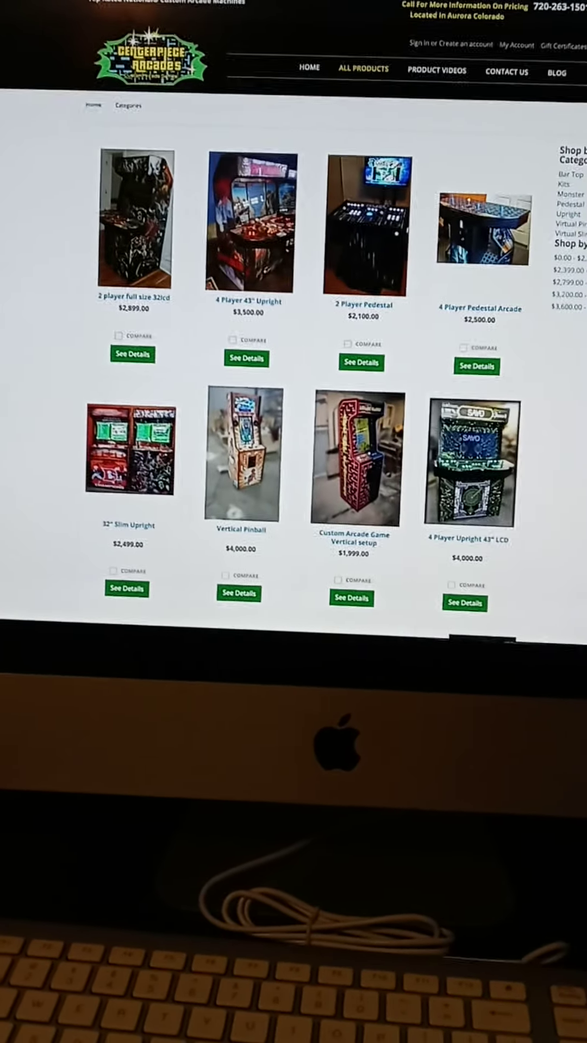
- Scroll through the All Products grid of eight arcade machines
scroll(down, 3)
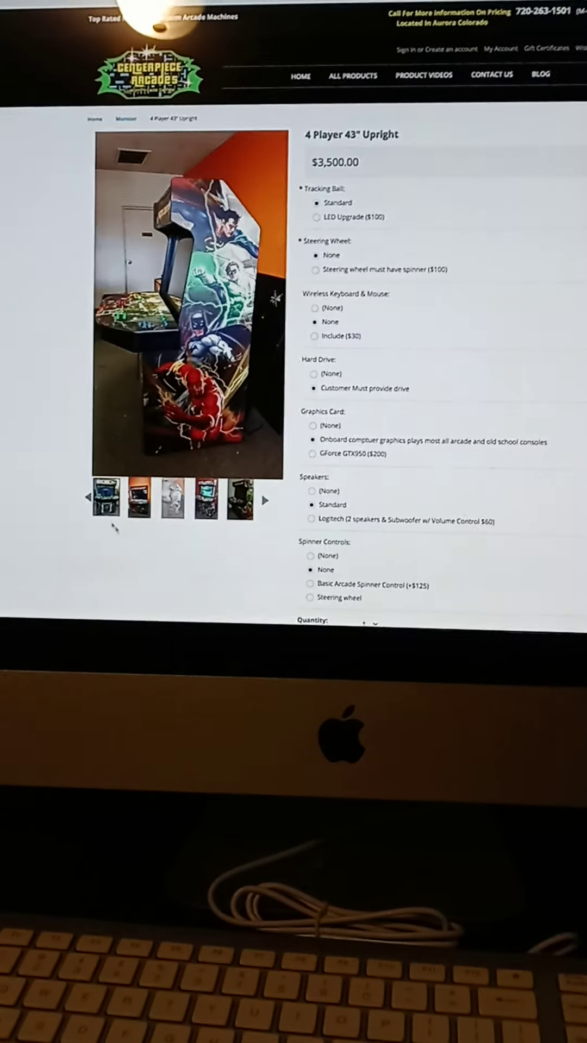
- Switch the 4 Player 43" Upright main photo to the Justice League cabinet
click(138, 503)
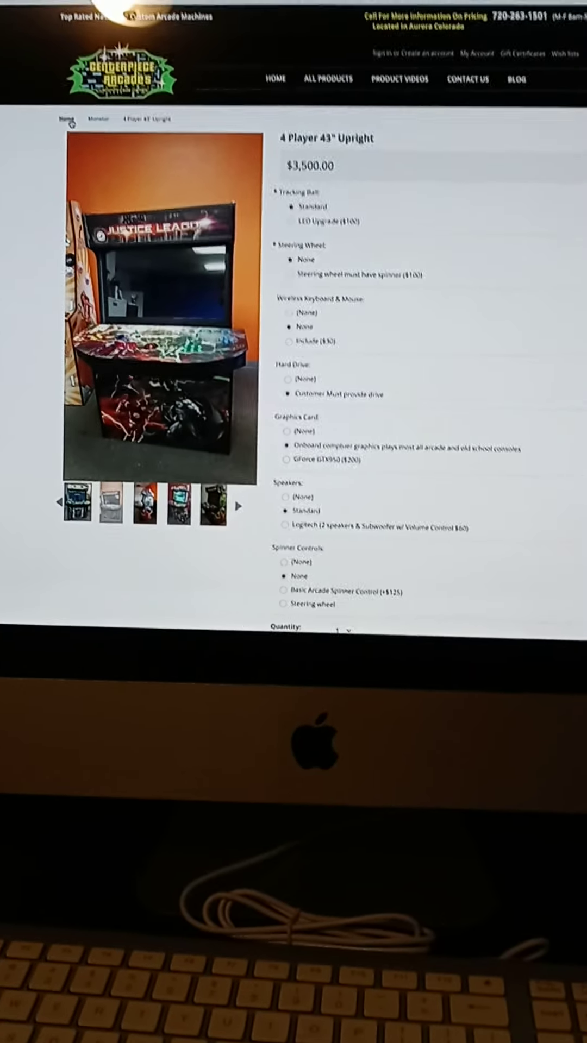
scroll(down, 3)
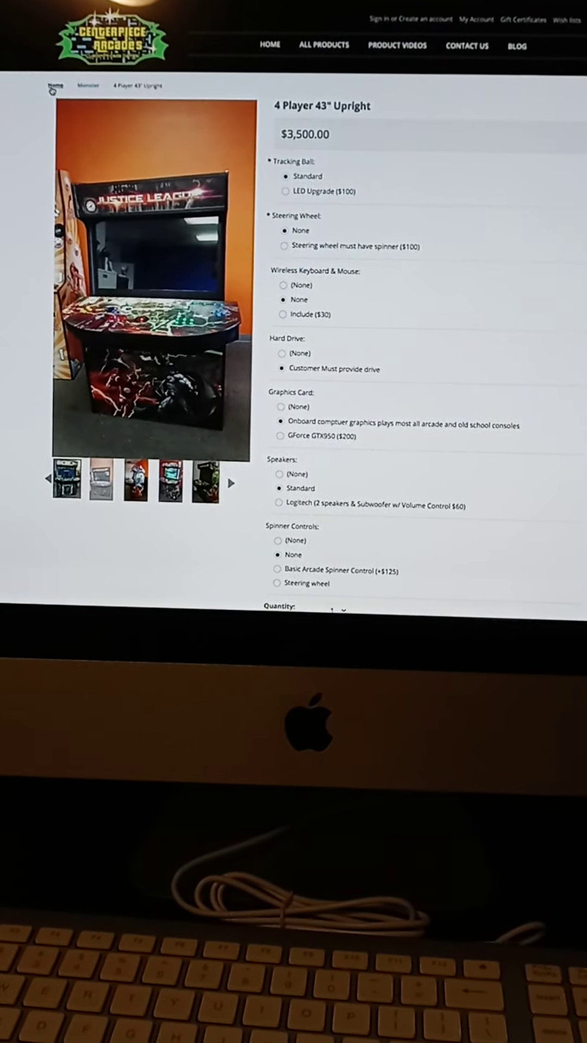
- Visit the home page, then All Products, and land on the Product Videos page
click(265, 52)
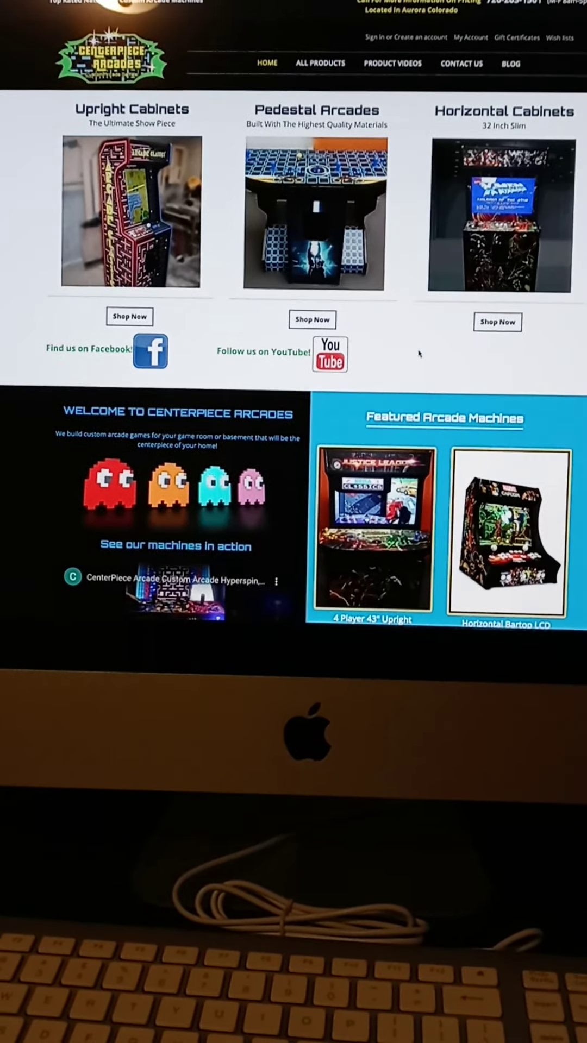
scroll(down, 3)
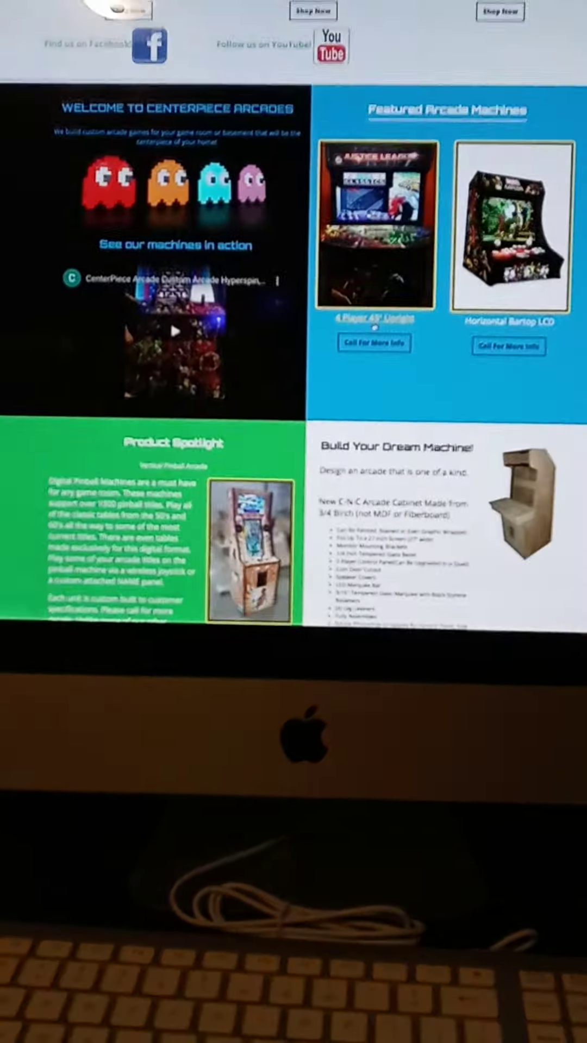
scroll(up, 3)
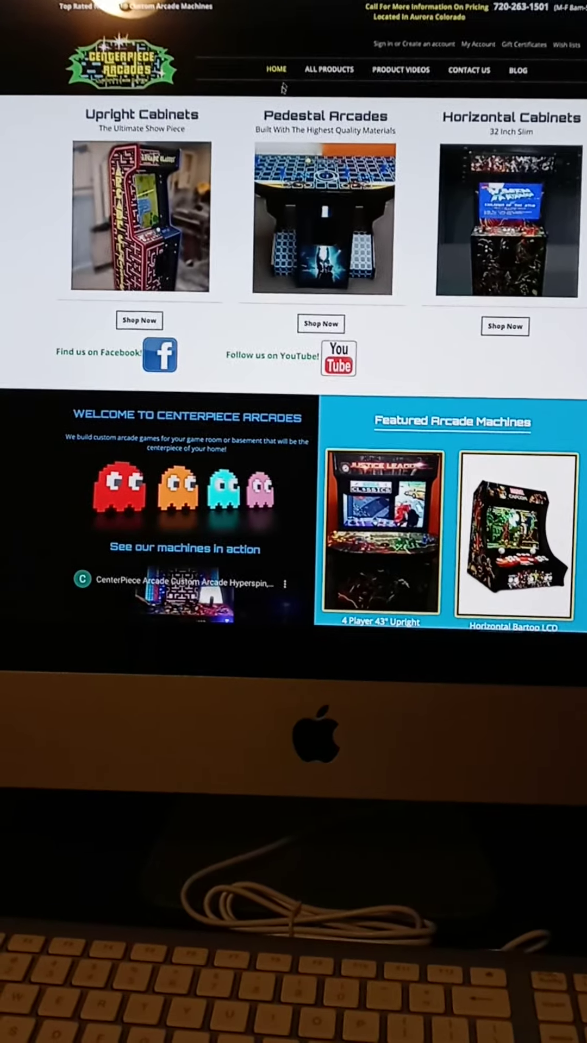
click(329, 69)
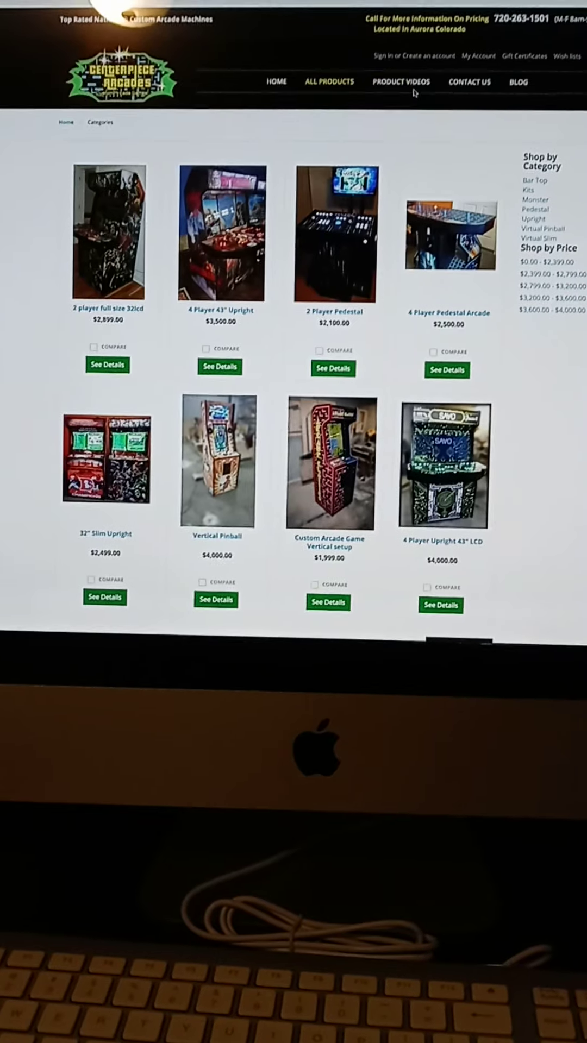
click(401, 82)
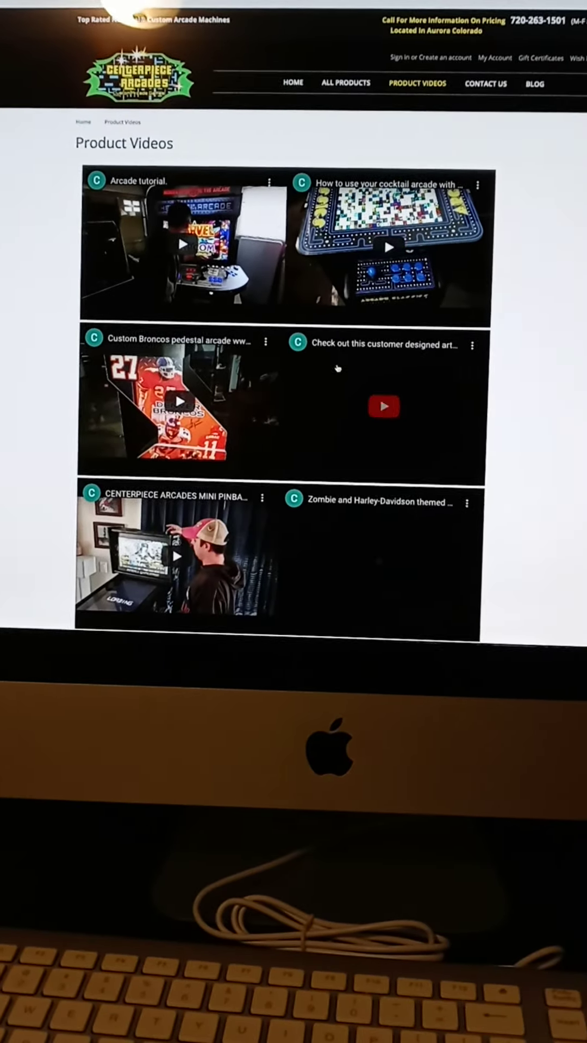
scroll(down, 3)
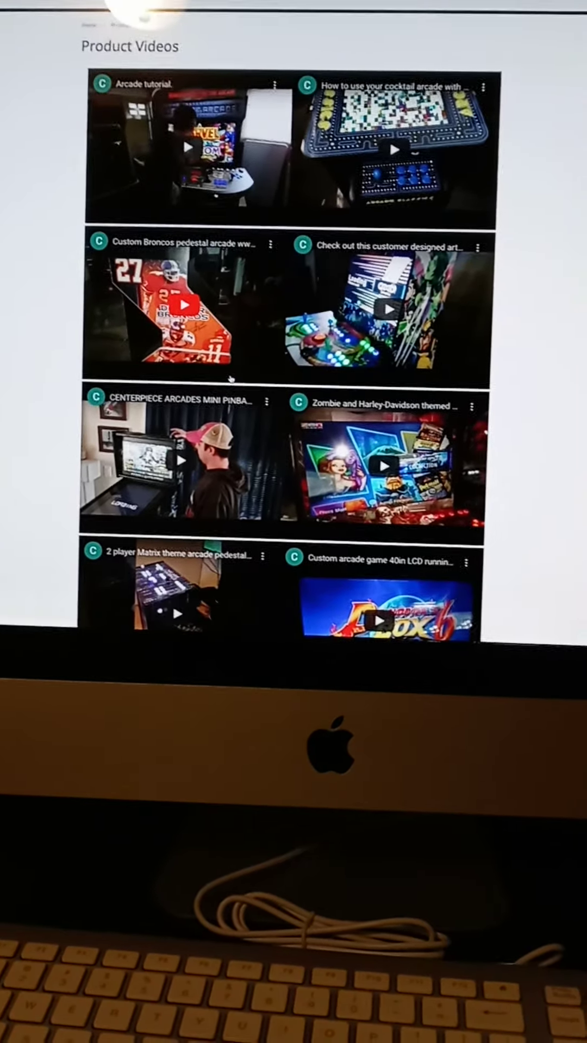
scroll(down, 3)
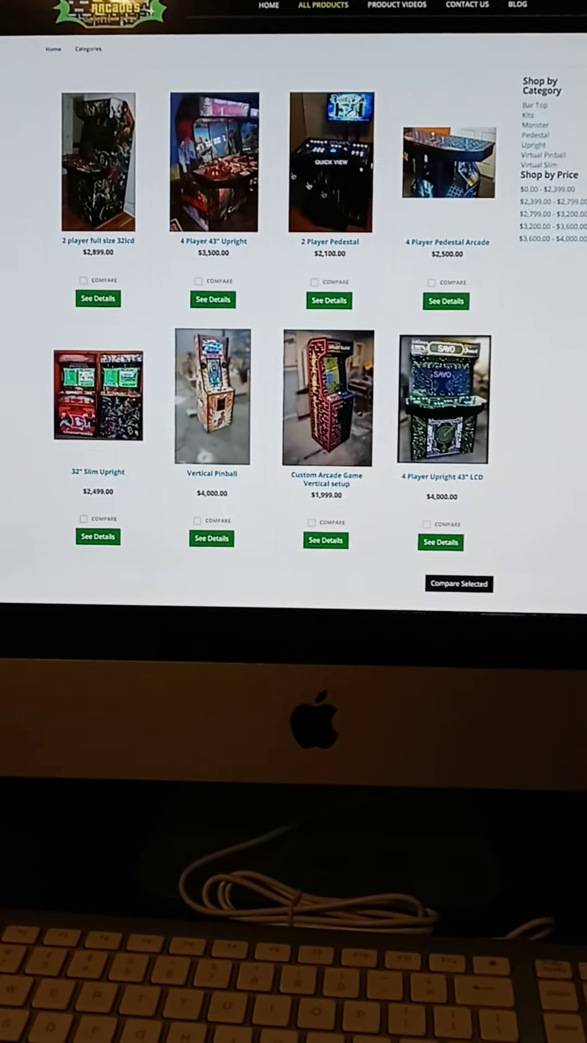
scroll(down, 3)
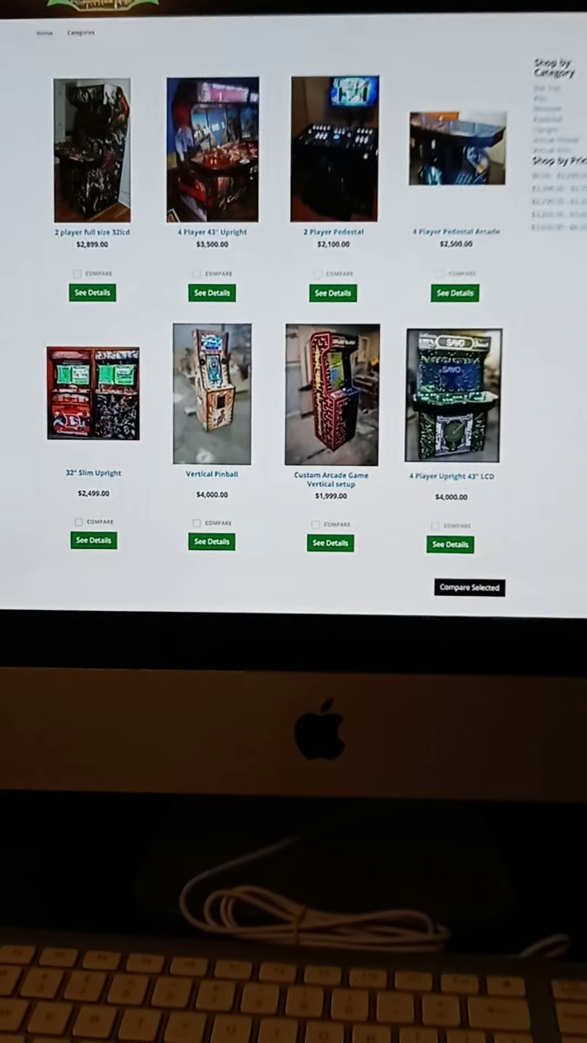
click(361, 14)
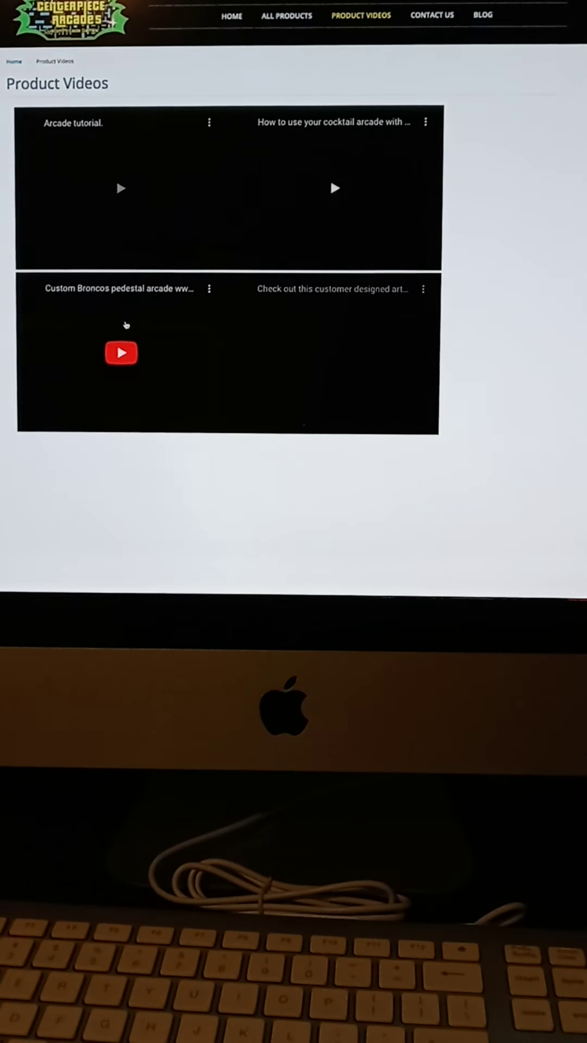
scroll(down, 3)
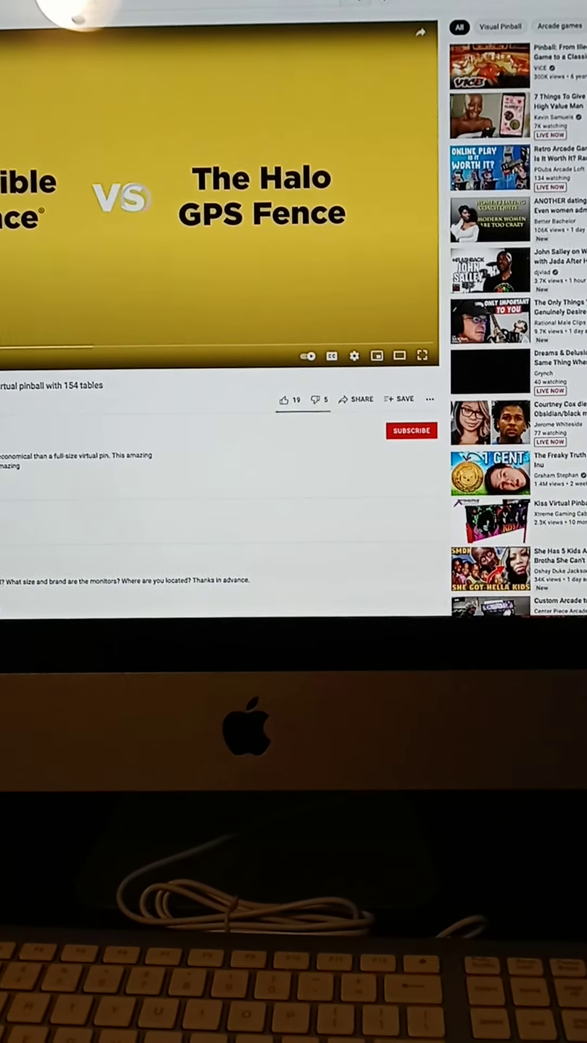
- Scroll the YouTube watch page of the 154-table virtual pinball video
scroll(down, 3)
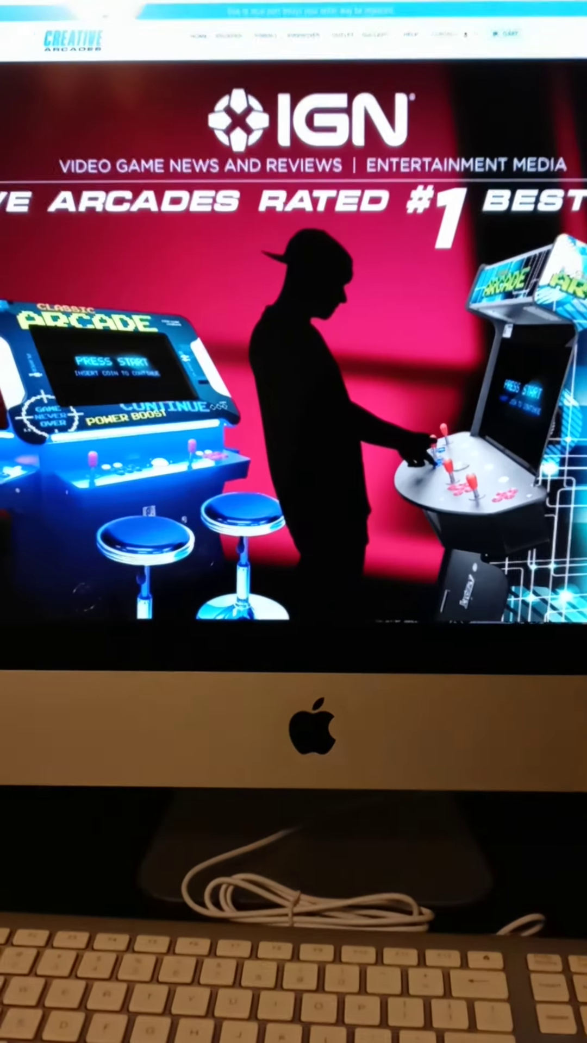
- Scroll down the Creative Arcades home page past its IGN-rated arcade banner
scroll(down, 3)
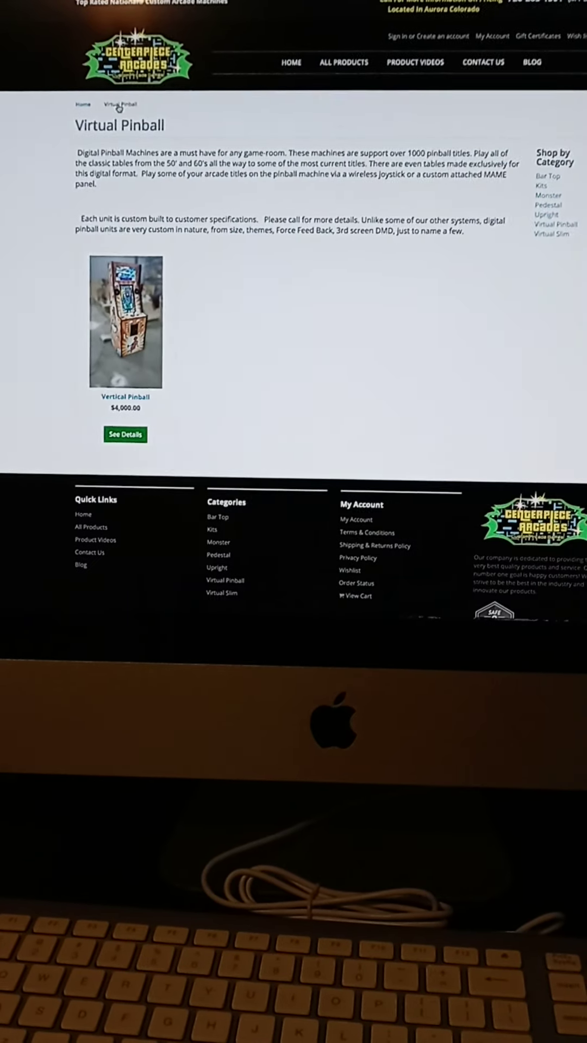
- Return to the All Products grid listing the eight arcade machines with prices
click(345, 62)
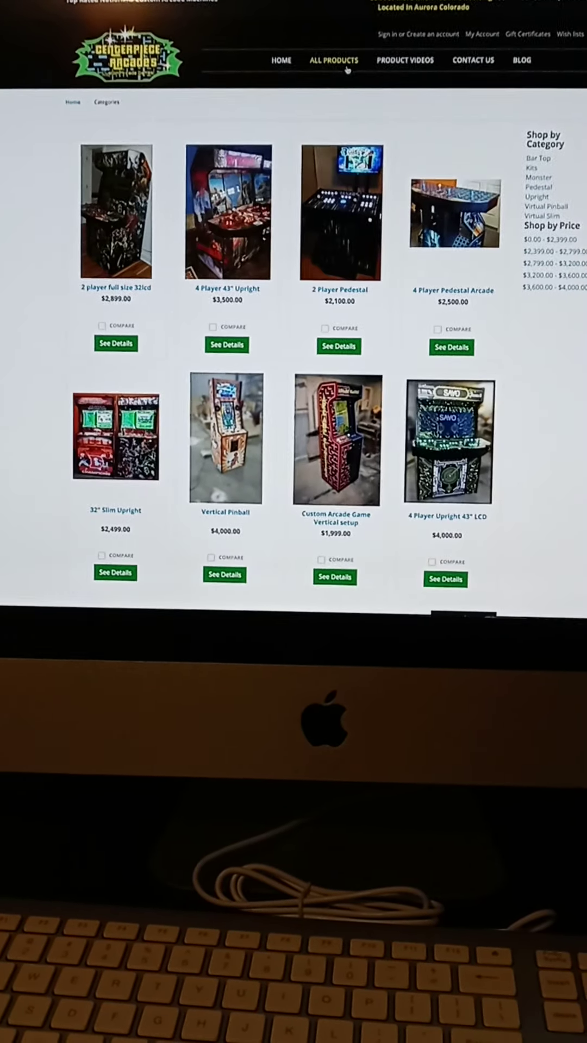